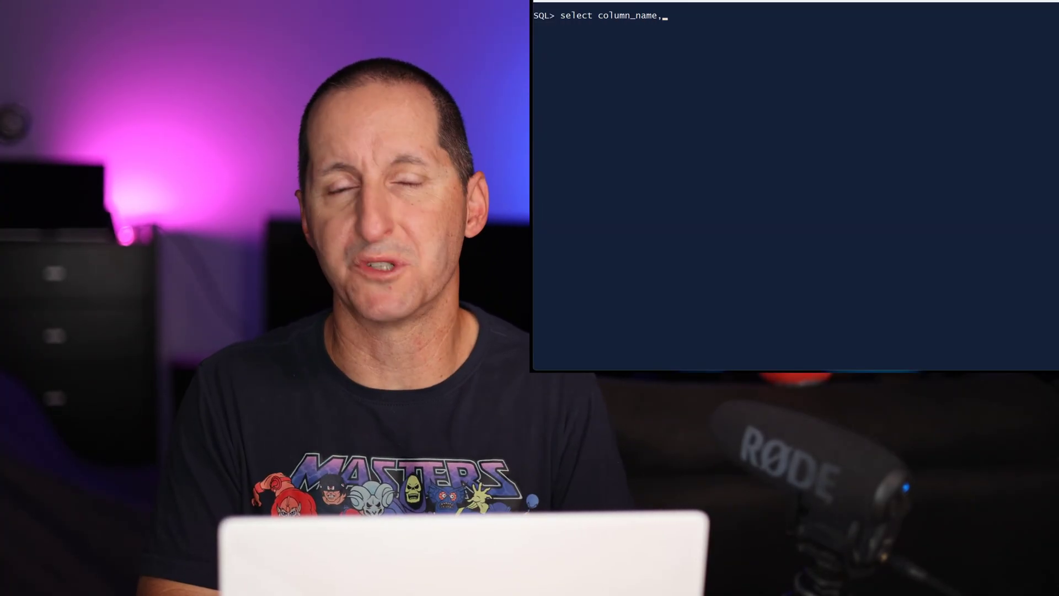
Query user_annotations_usage for PERSON's column_name, annotation_name and annotation_value, returning 13 annotations.
type("annotation_name,")
type("where object_na")
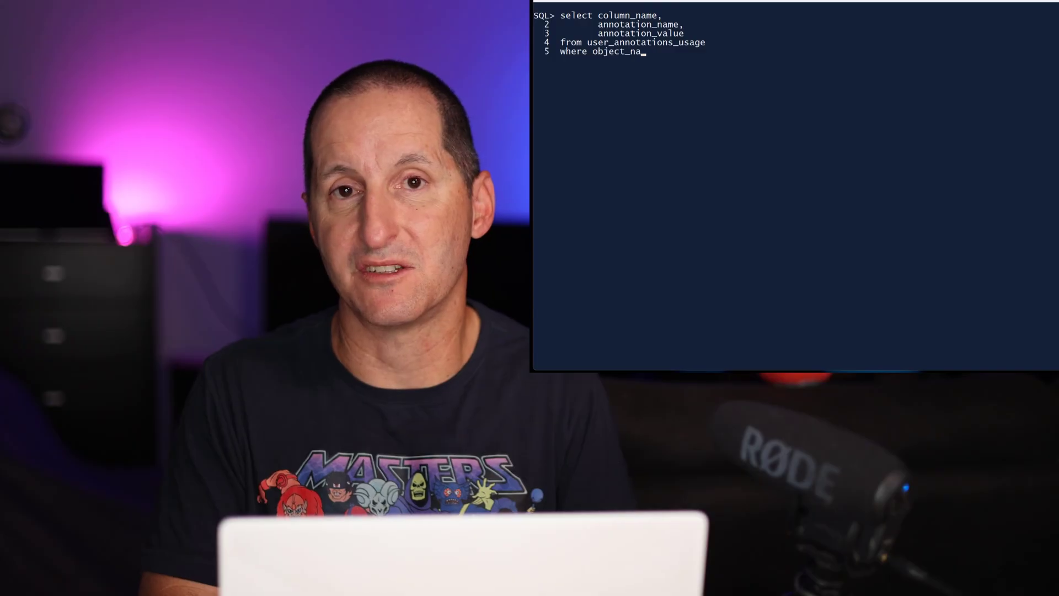
key("Return")
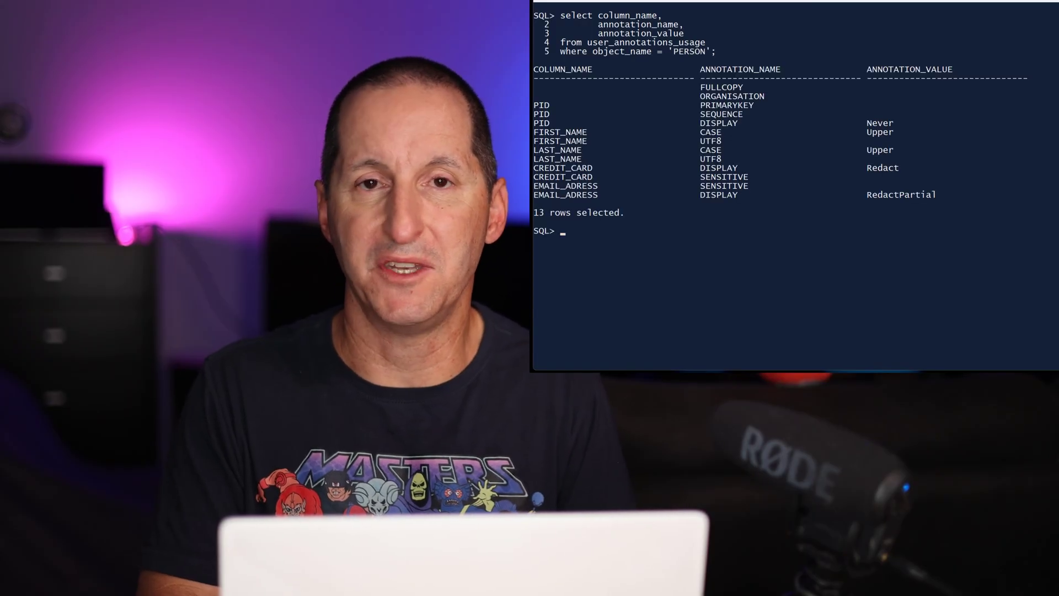